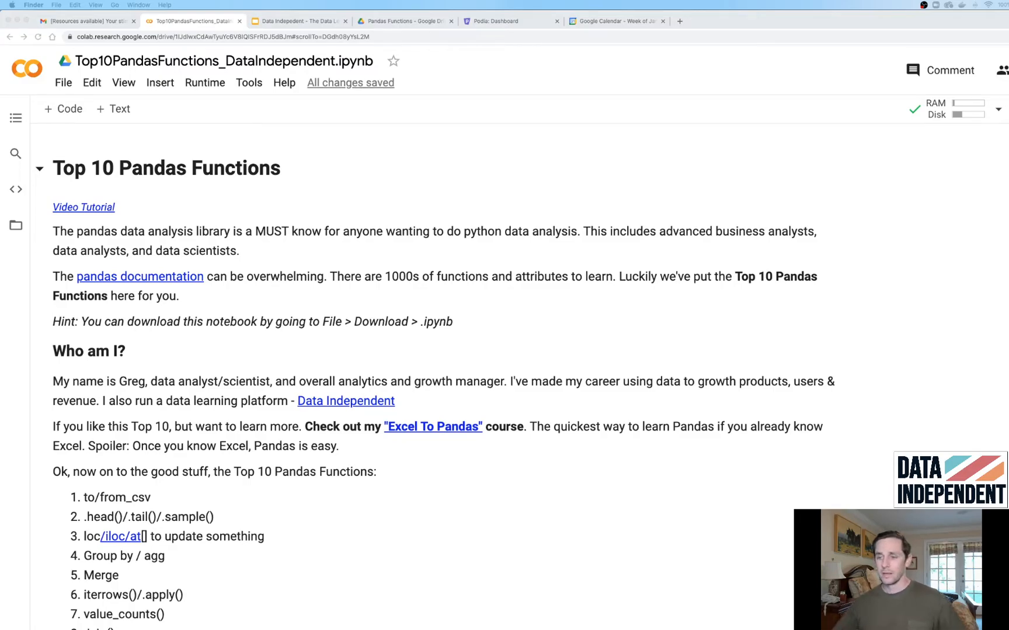
- Bring the Function #1 read_csv section into view to show its data-loading cells
scroll("down", 3)
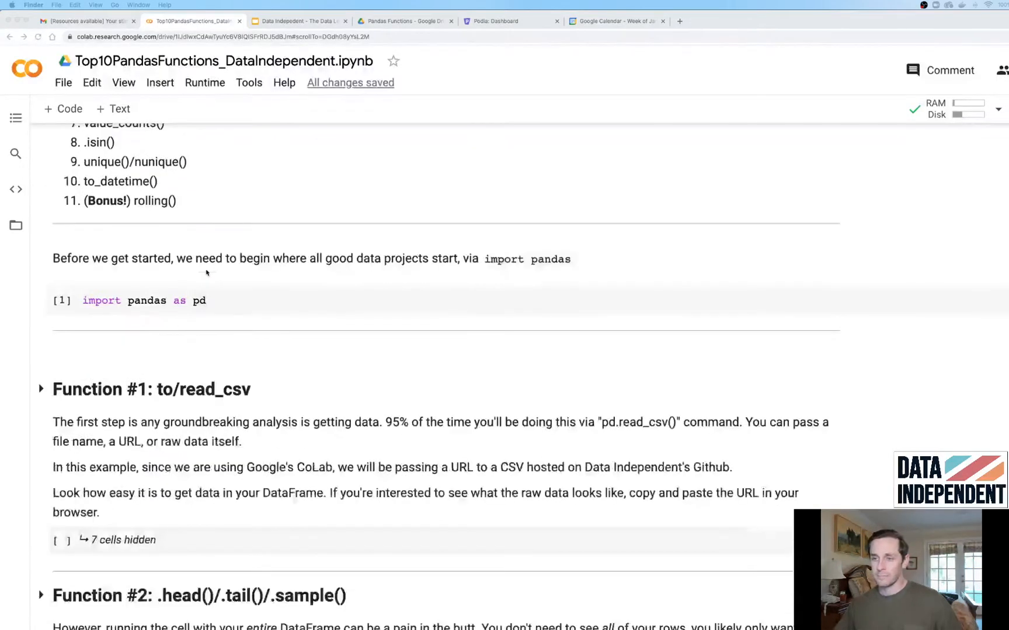
scroll("down", 3)
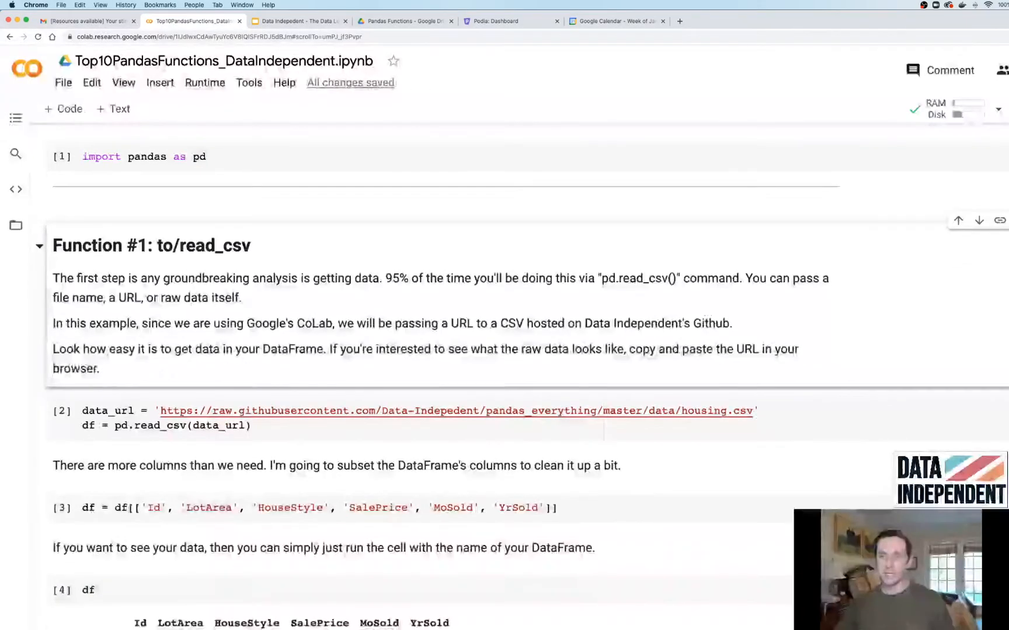
- Review the housing DataFrame preview and collapse the Function #1 read_csv section
left_click(62, 157)
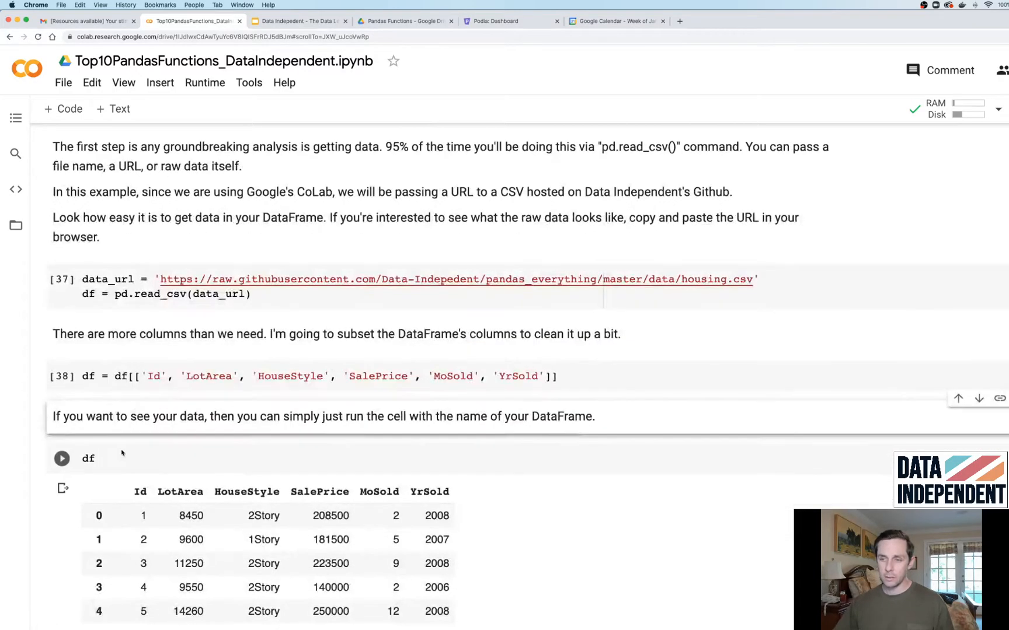
scroll("down", 3)
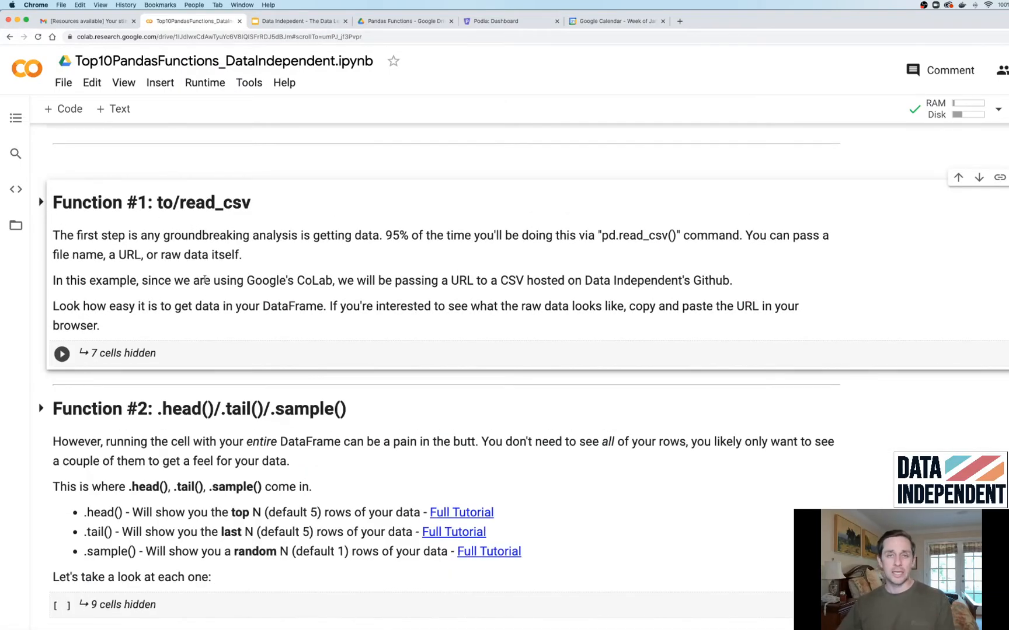
scroll("down", 3)
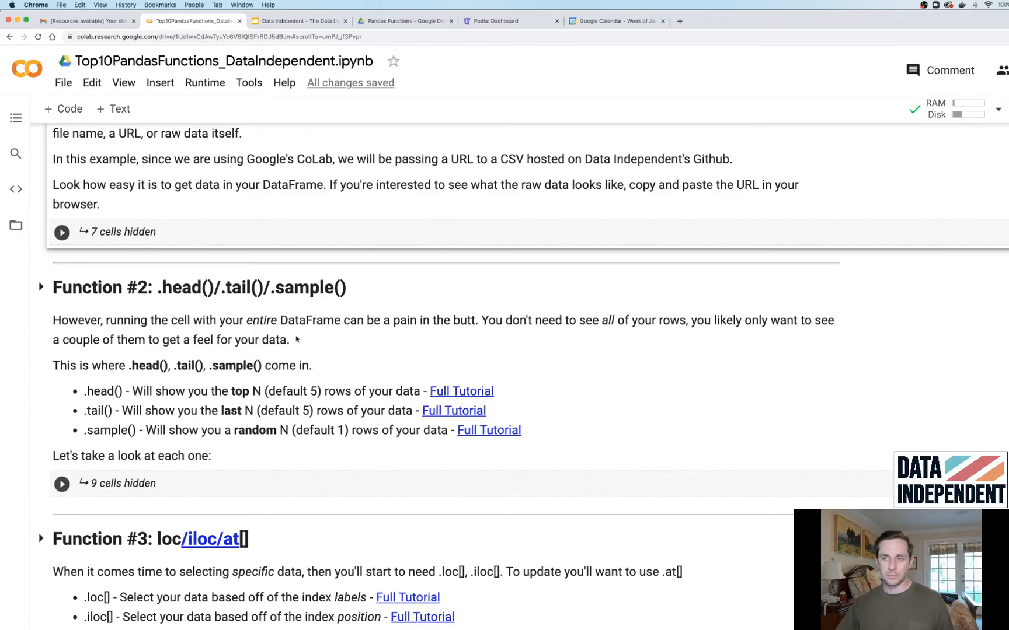
scroll("down", 3)
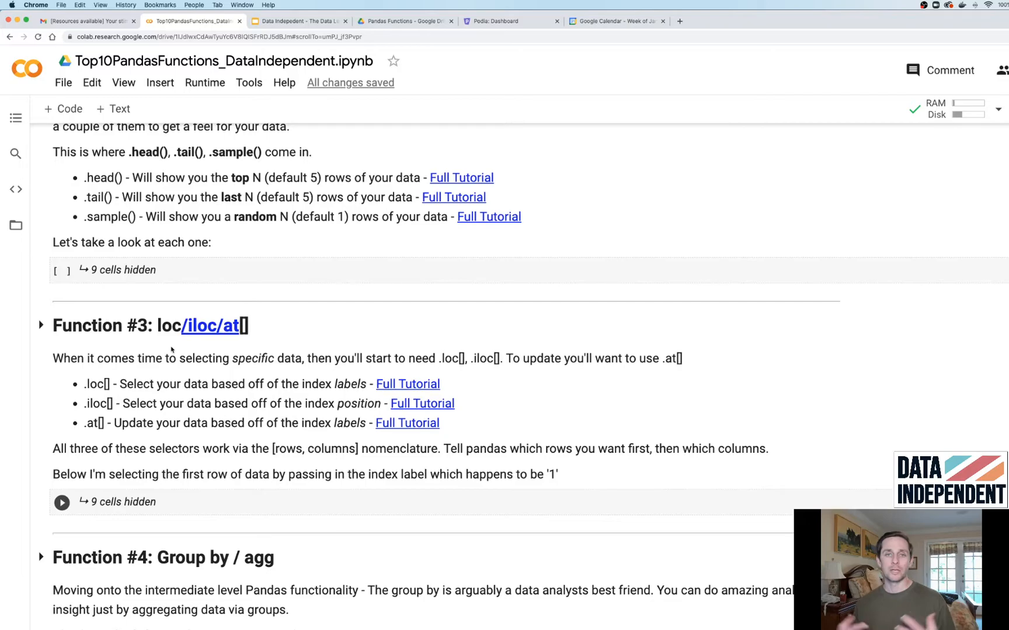
mouse_move(151, 359)
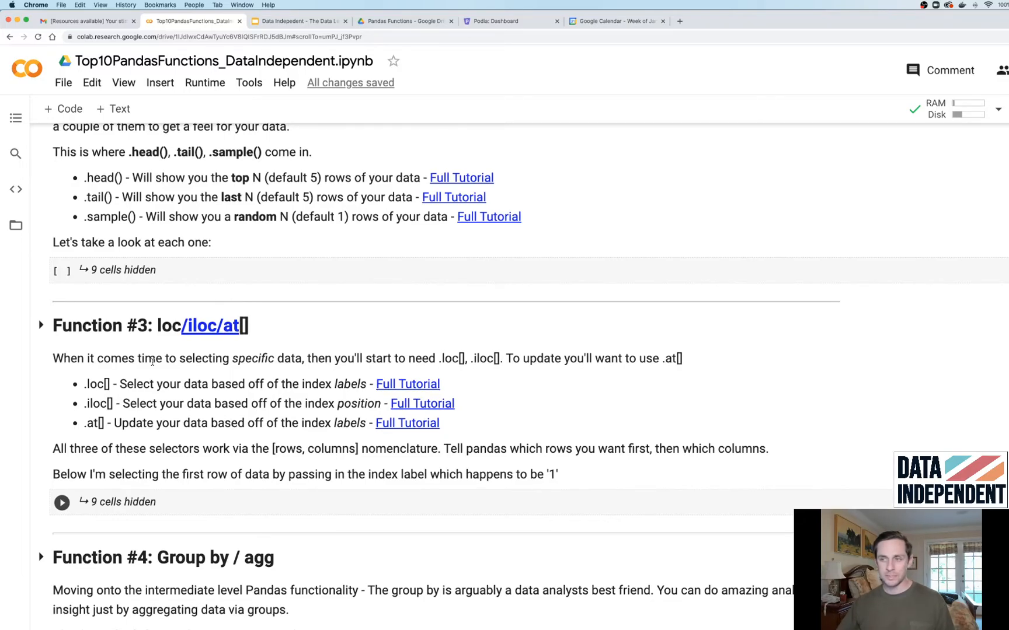
scroll("down", 3)
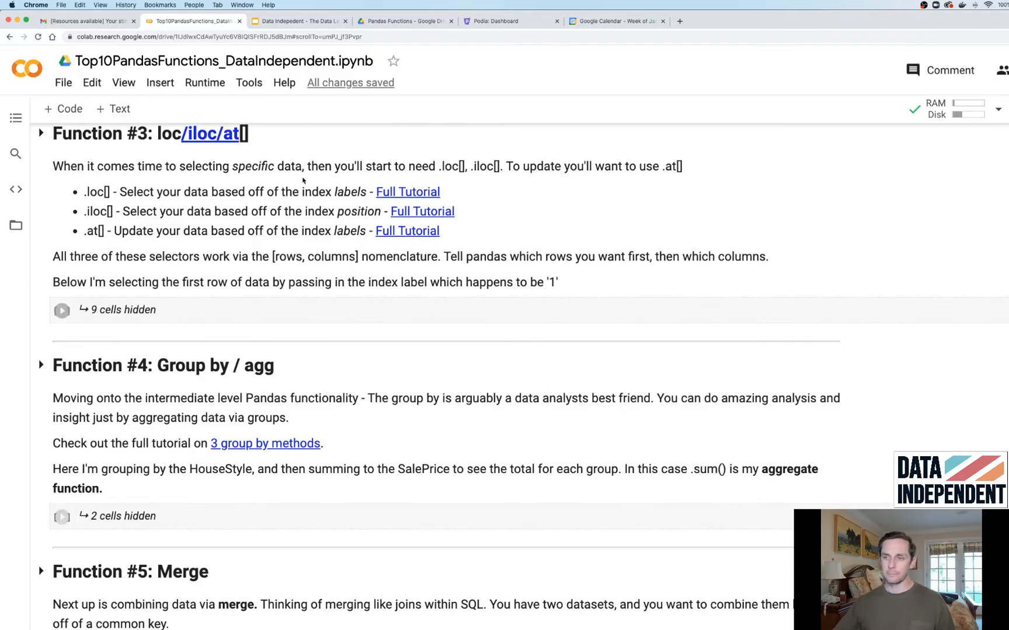
- Reach the Function #6 iterrows/apply section and reveal its df.head() housing table
scroll("down", 3)
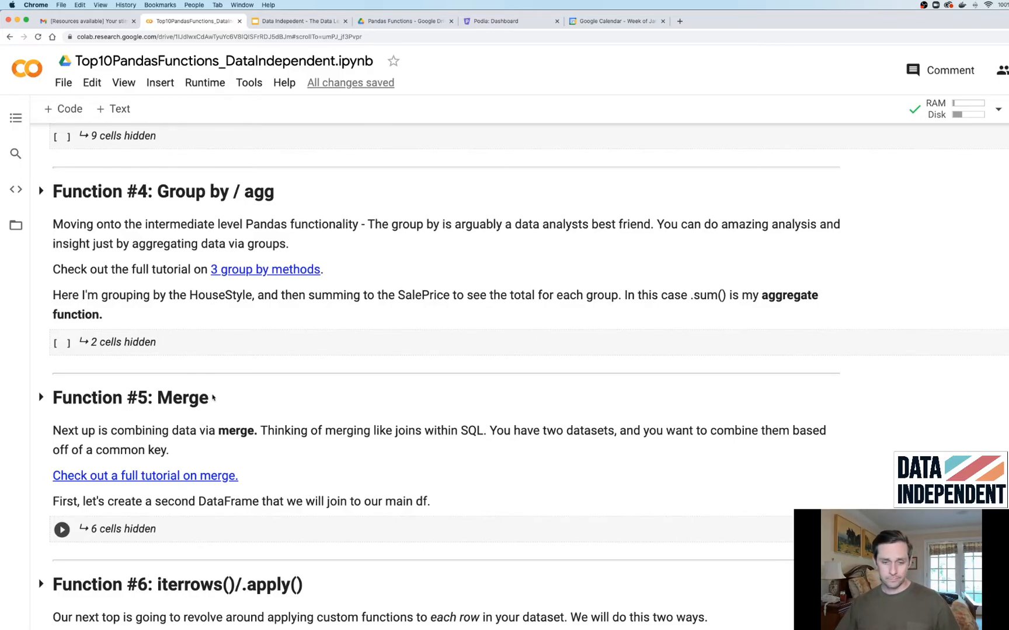
scroll("down", 3)
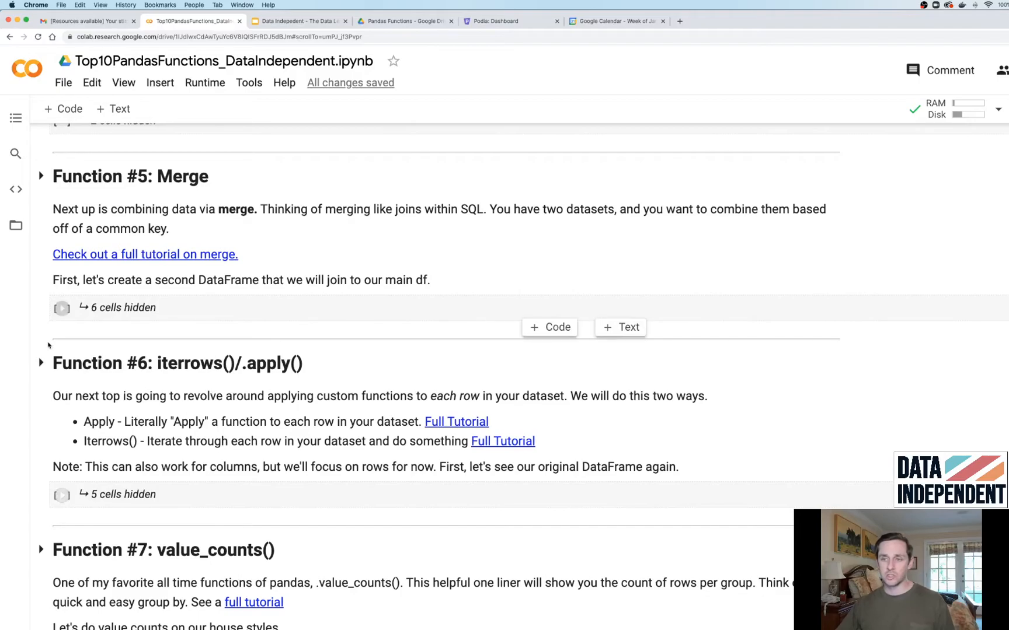
scroll("down", 3)
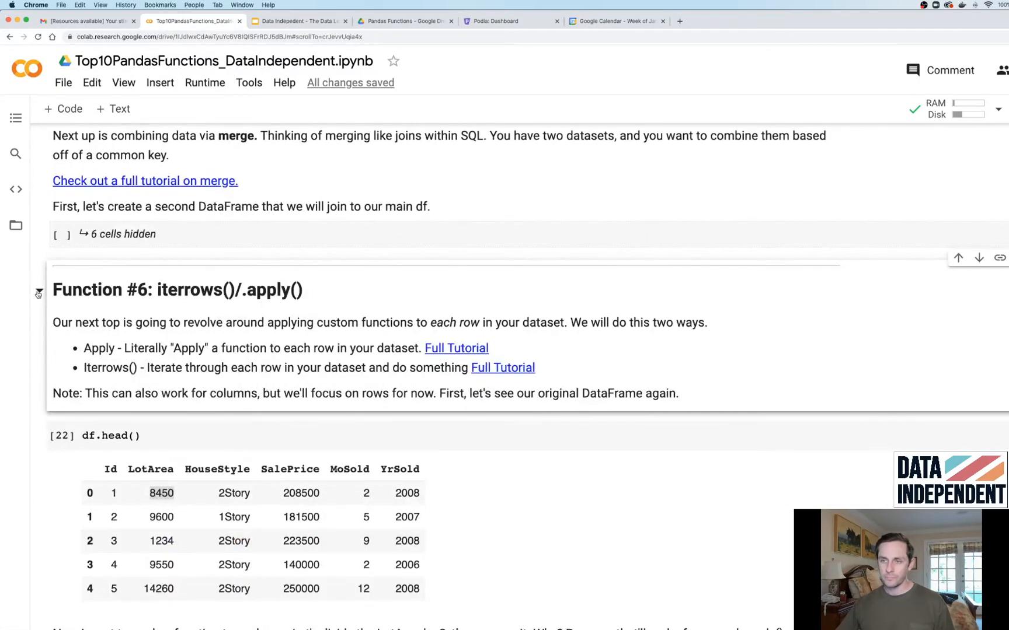
- Collapse the Function #6 section and move on toward the value_counts and isin sections
left_click(38, 291)
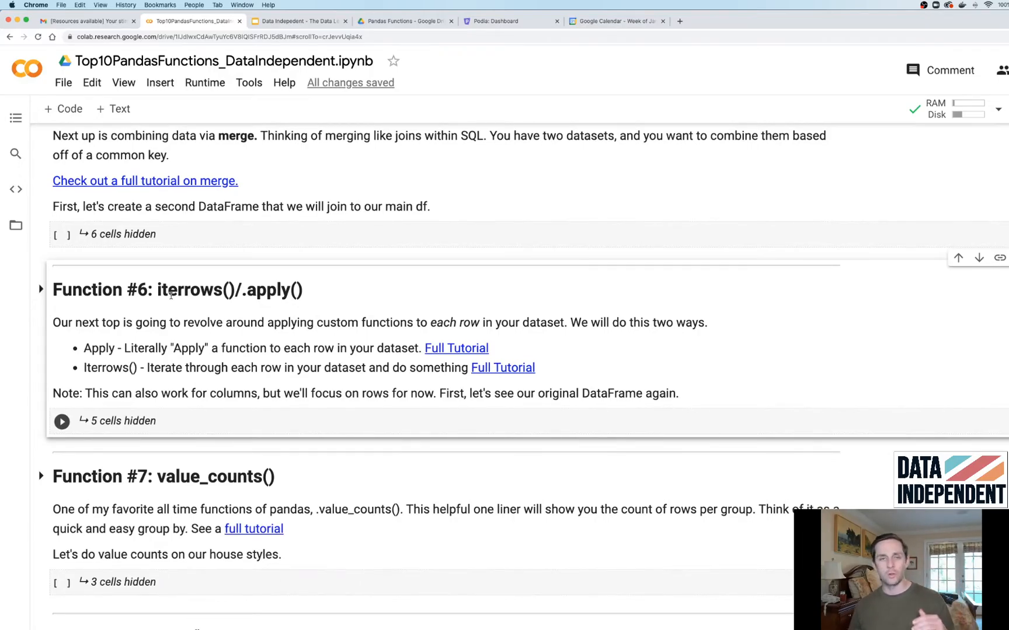
scroll("down", 3)
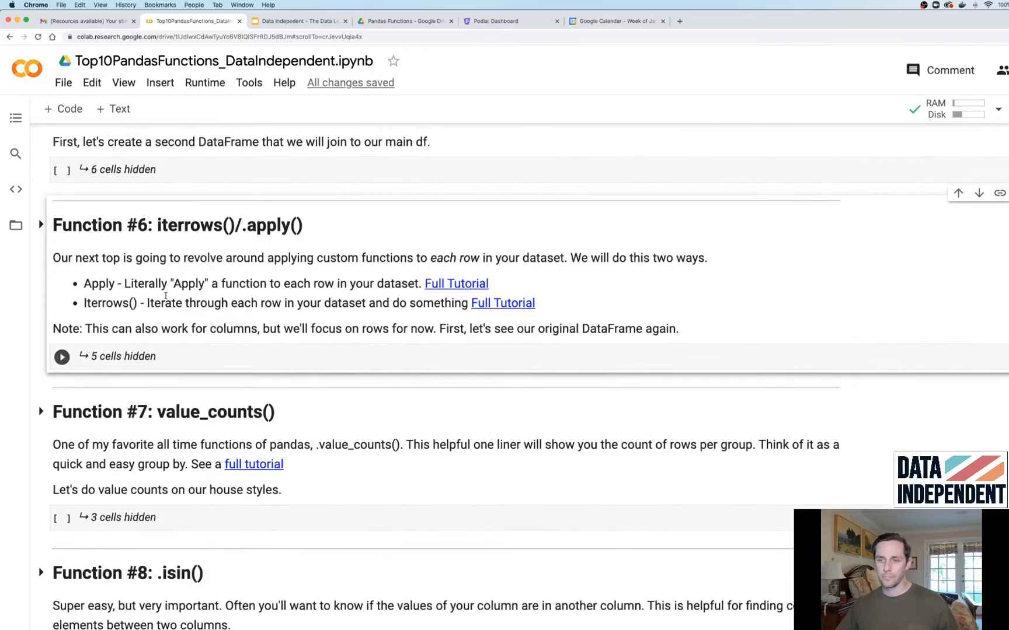
scroll("down", 3)
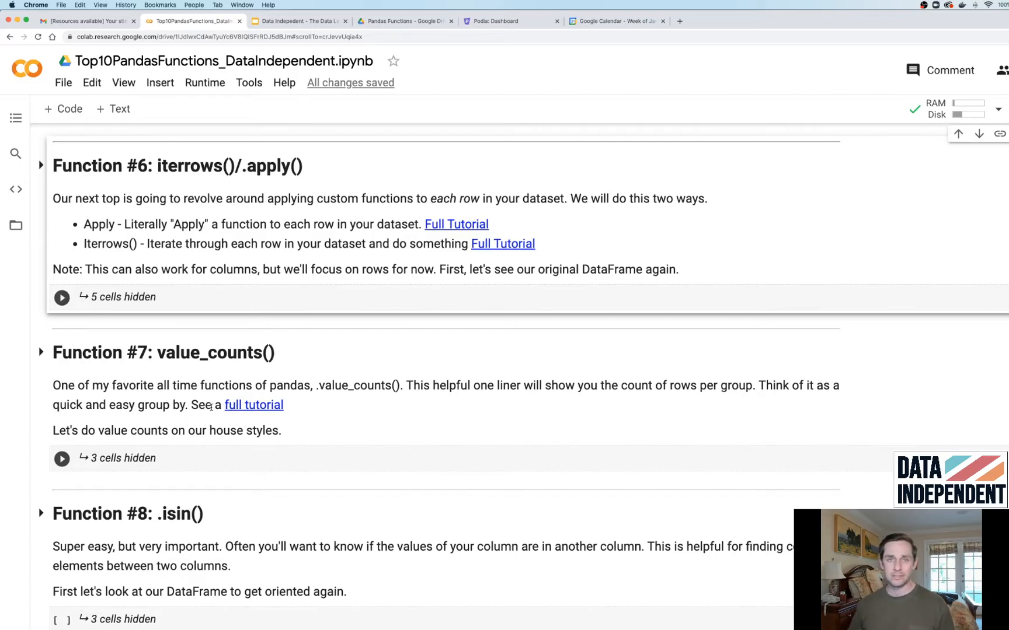
scroll("down", 3)
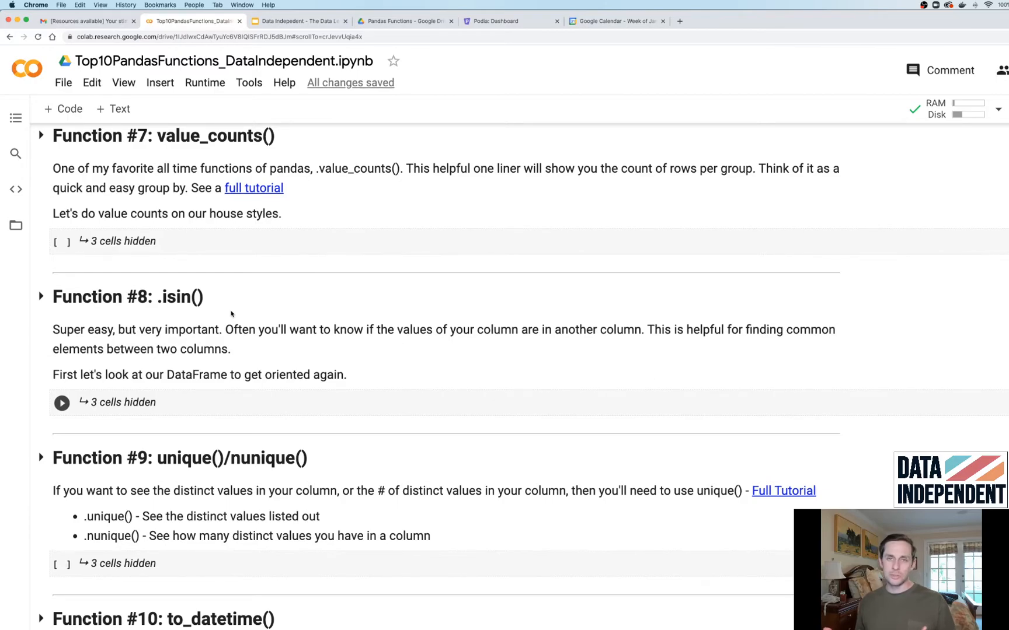
scroll("down", 3)
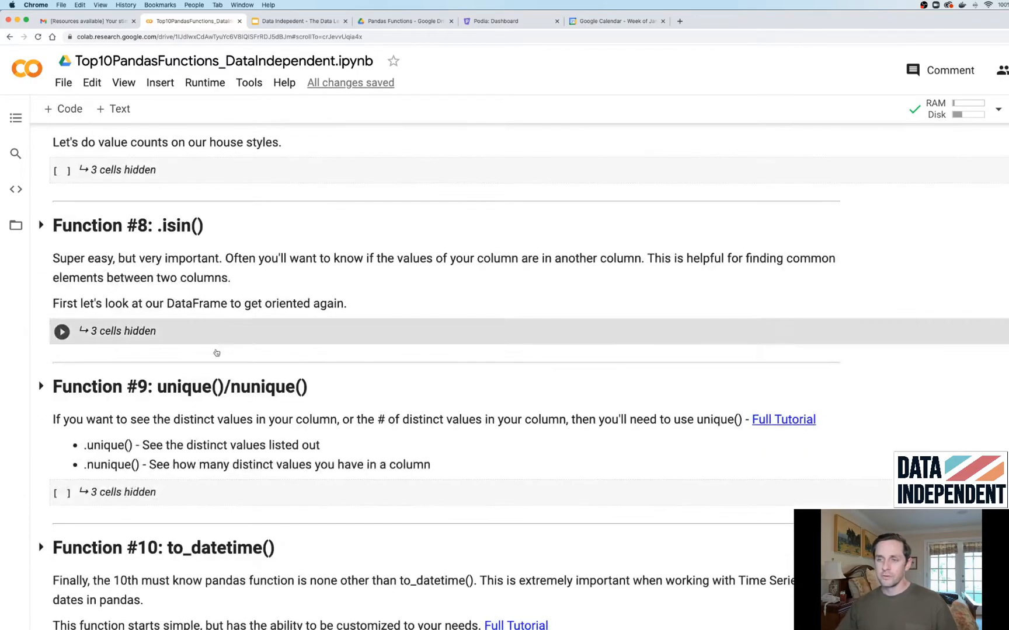
scroll("down", 3)
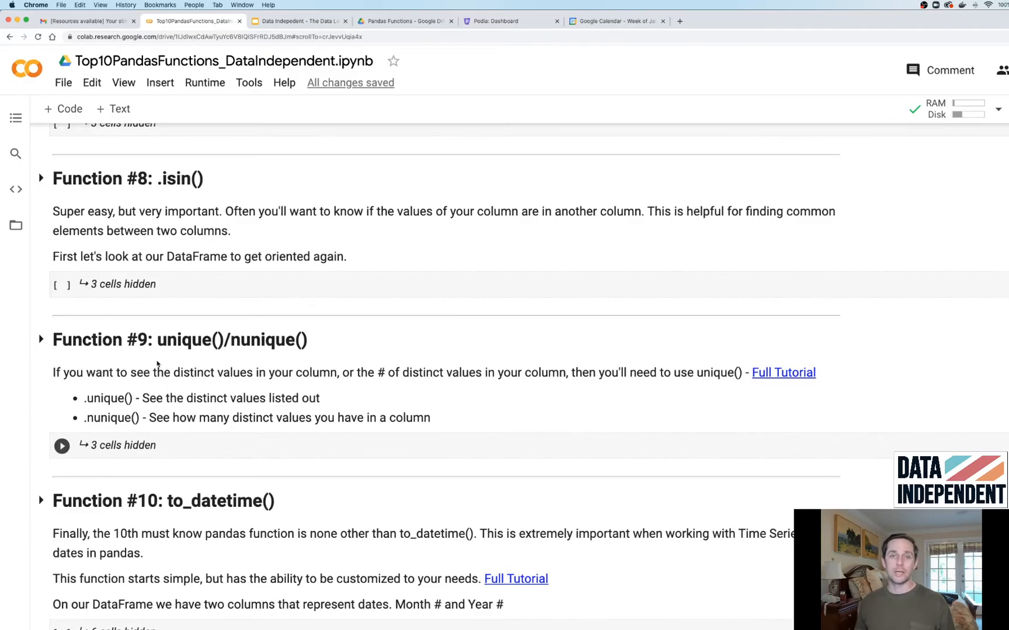
scroll("down", 3)
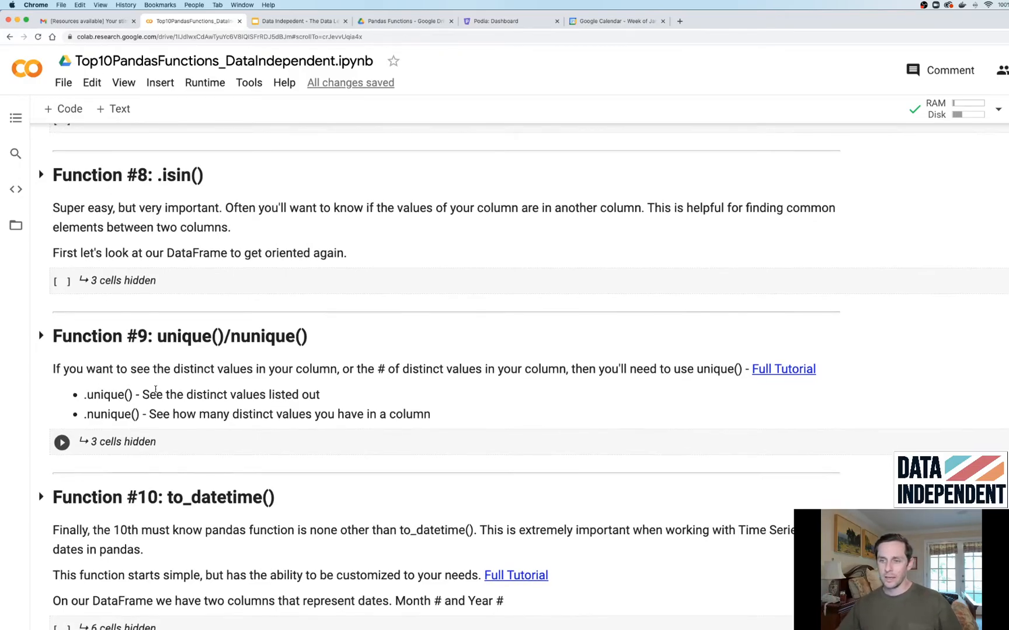
scroll("down", 3)
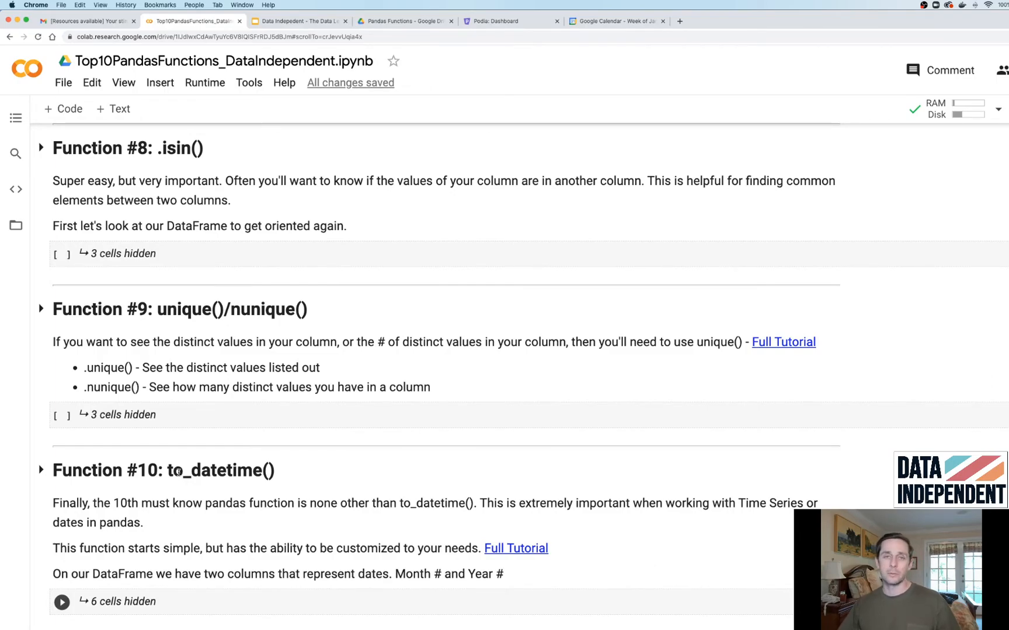
scroll("down", 3)
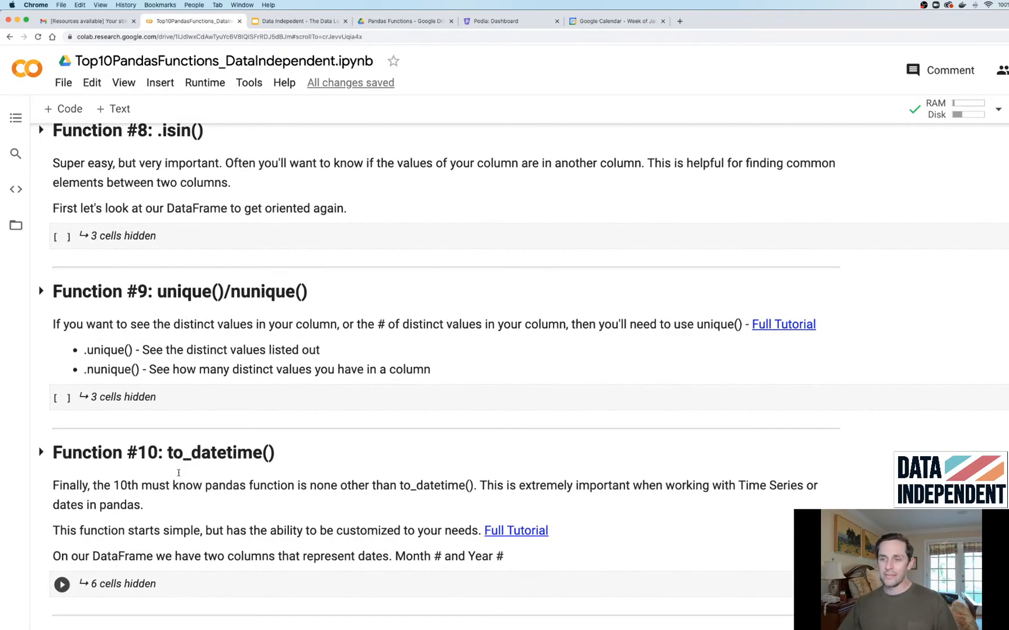
- Edit the Function #11 heading to read 'Function #11 (Bonus): rolling()'
scroll("down", 3)
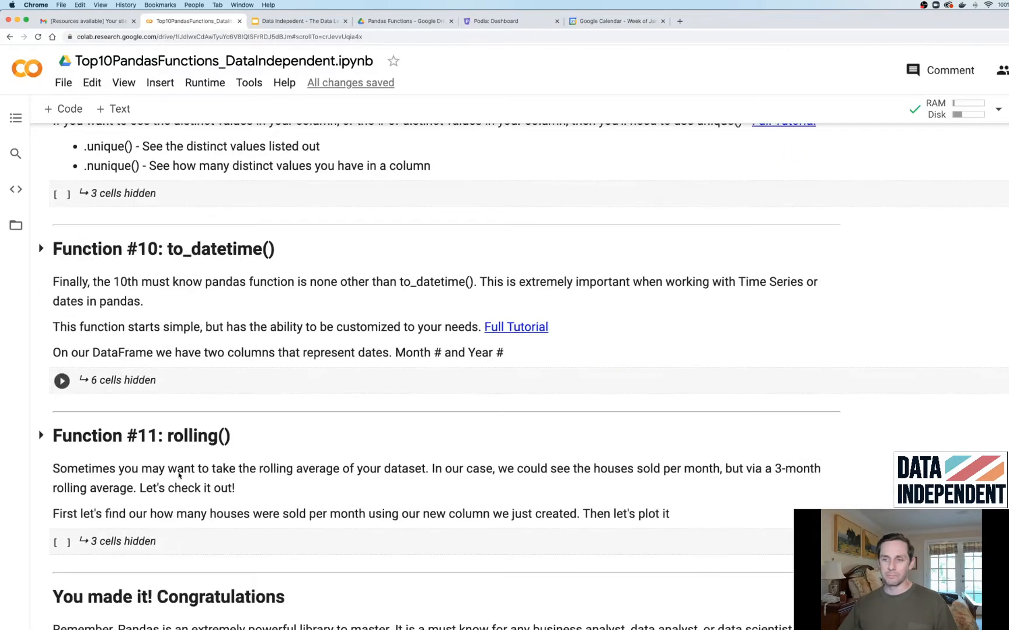
double_click(139, 437)
type(" (Bonus")
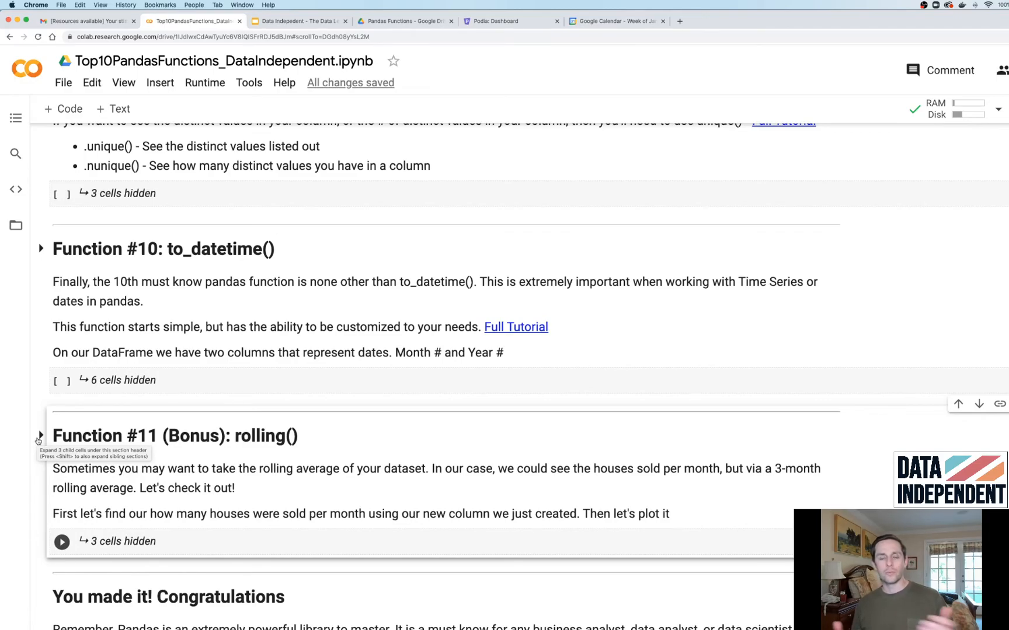
mouse_move(305, 452)
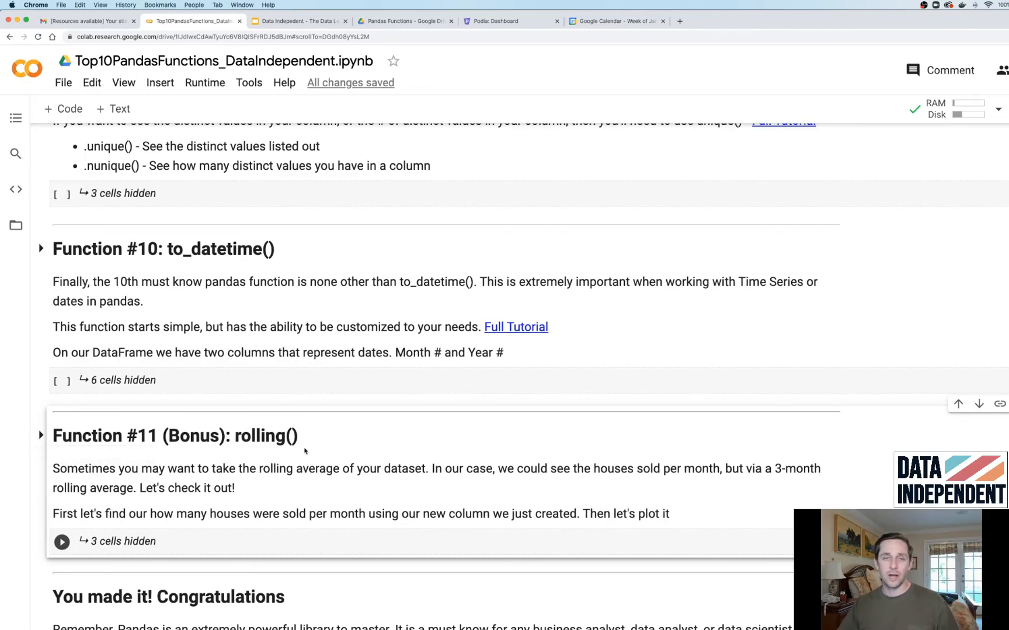
scroll("down", 3)
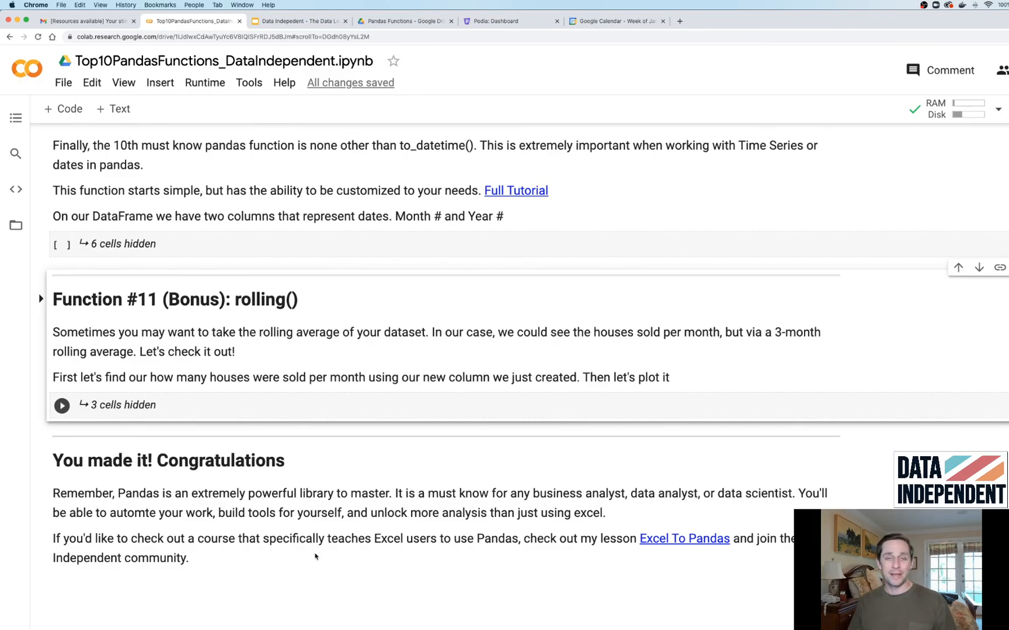
mouse_move(35, 558)
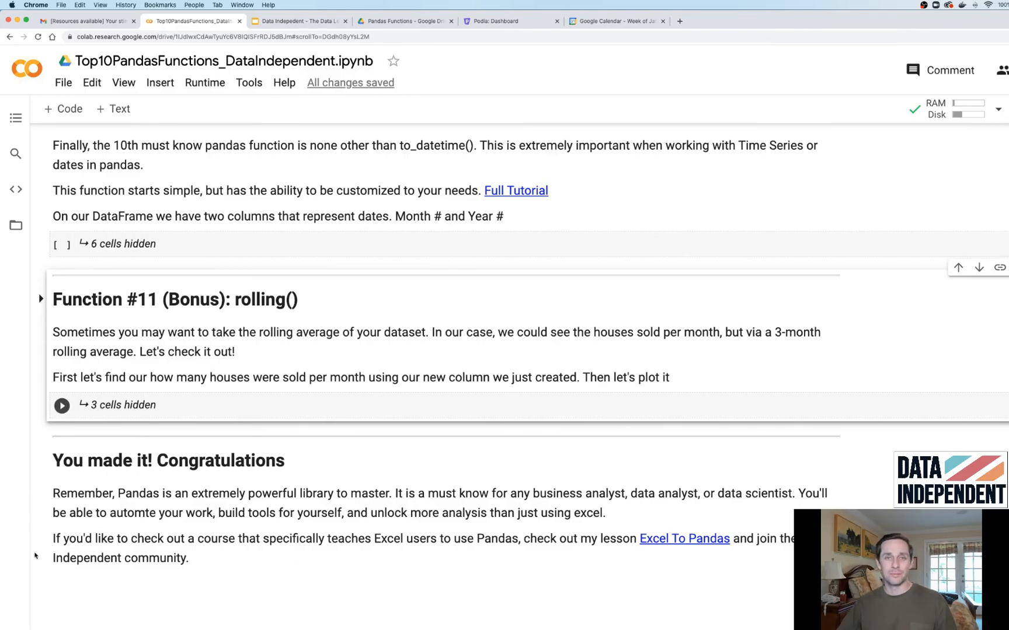